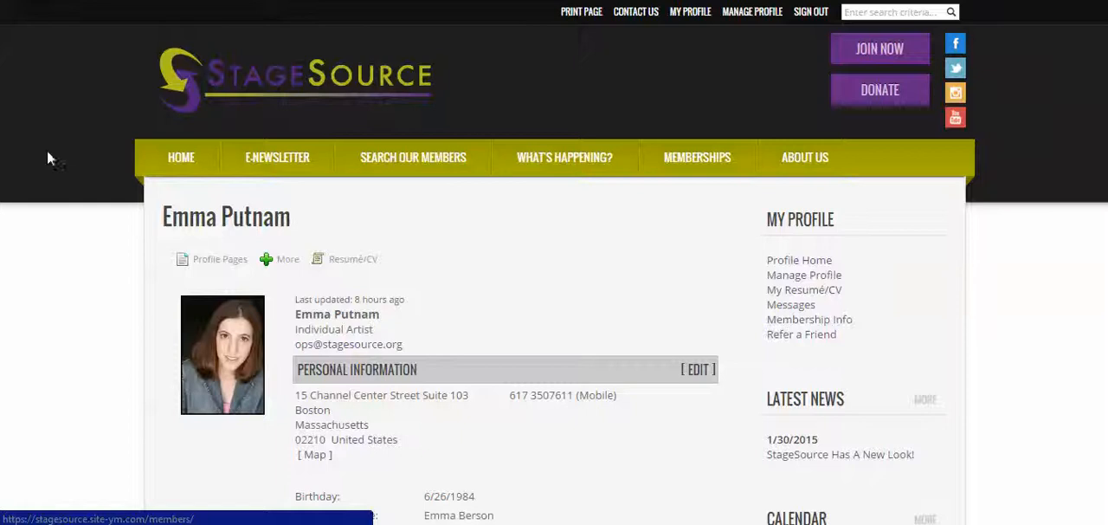
mouse_move(24, 201)
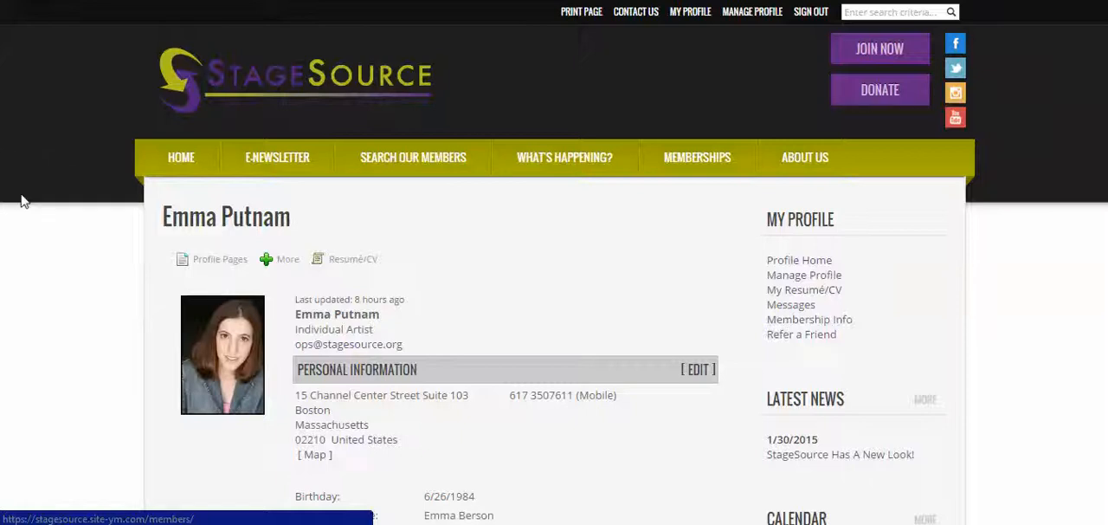
mouse_move(23, 230)
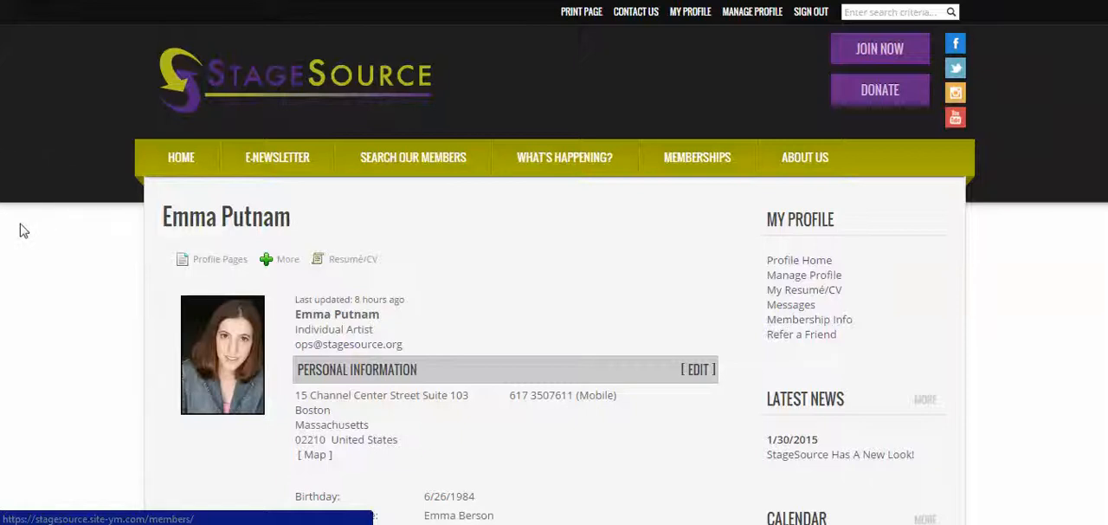
mouse_move(498, 314)
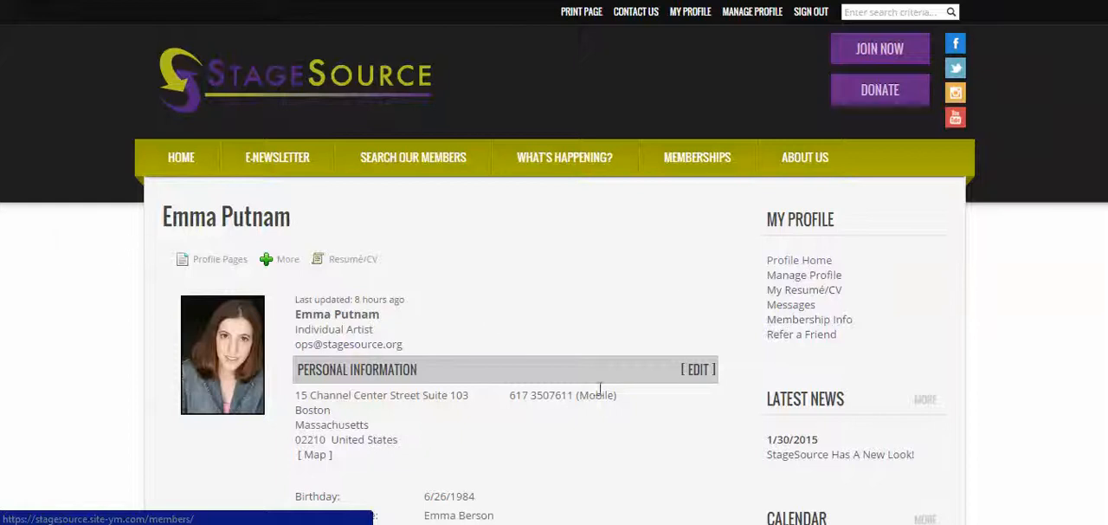
Step: Bring the Additional Information section with the Weekly E-News Opt-In field into view
scroll(down, 3)
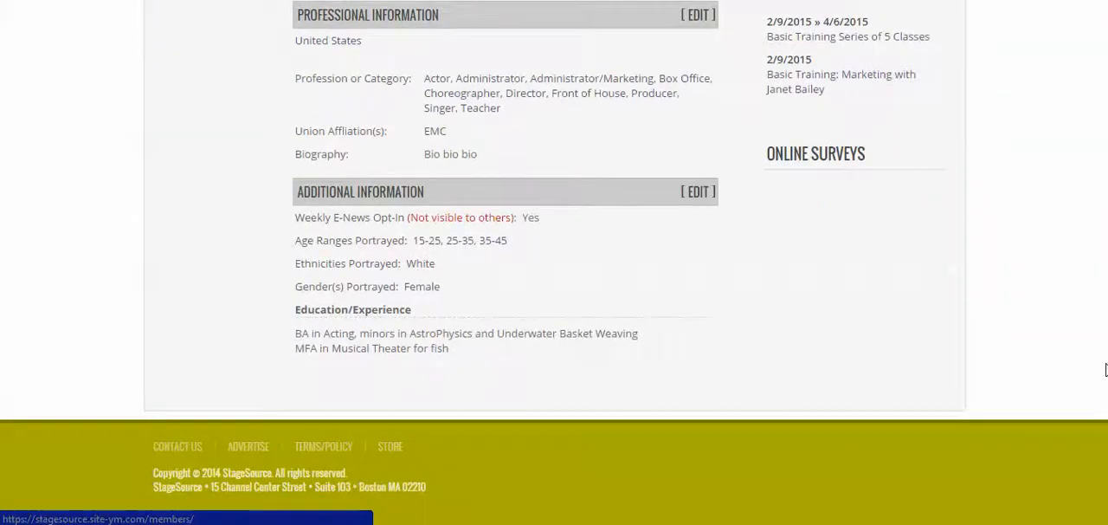
mouse_move(391, 226)
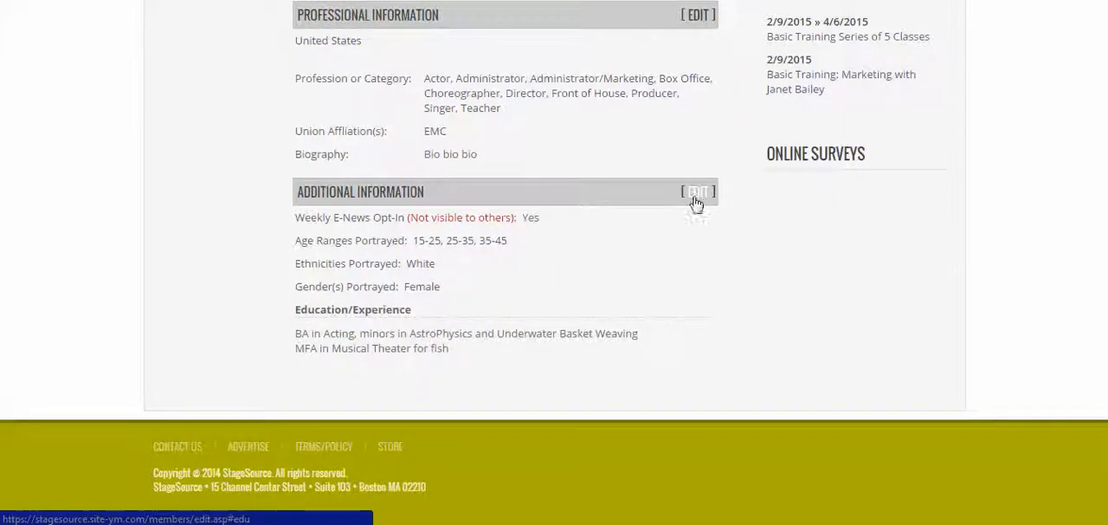
Step: Edit Additional Information and set Weekly E-News Opt-In to No
click(697, 192)
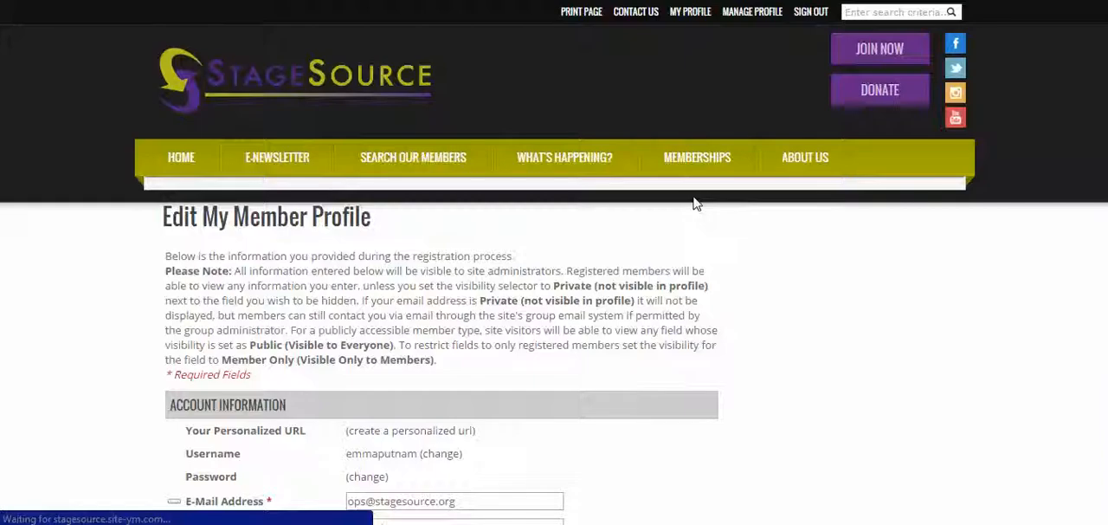
scroll(down, 3)
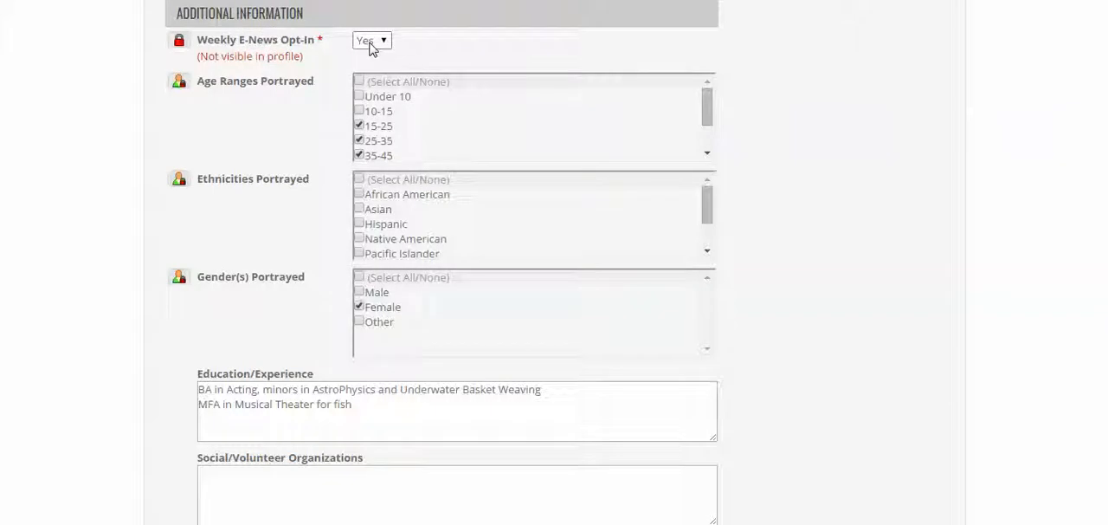
click(372, 40)
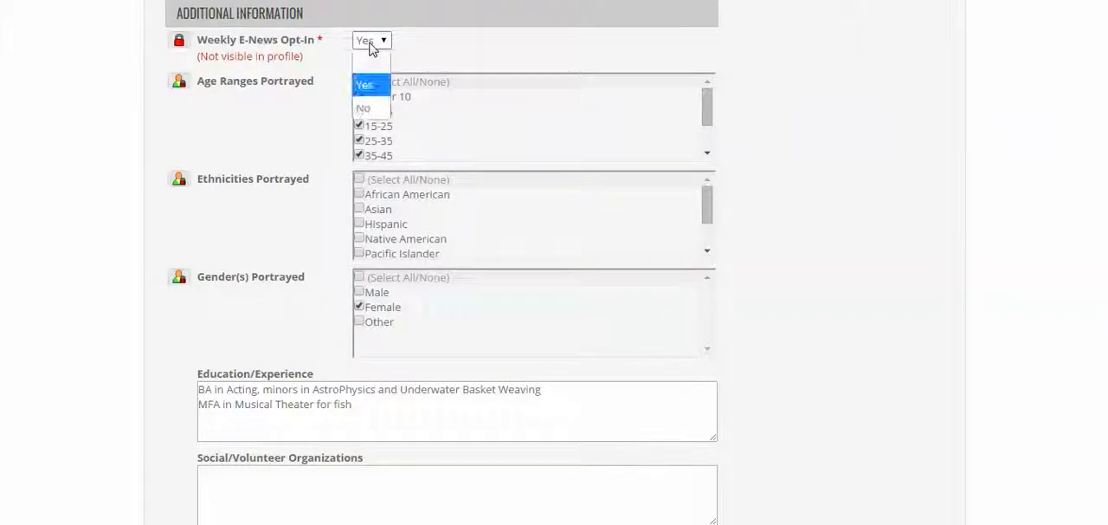
mouse_move(369, 89)
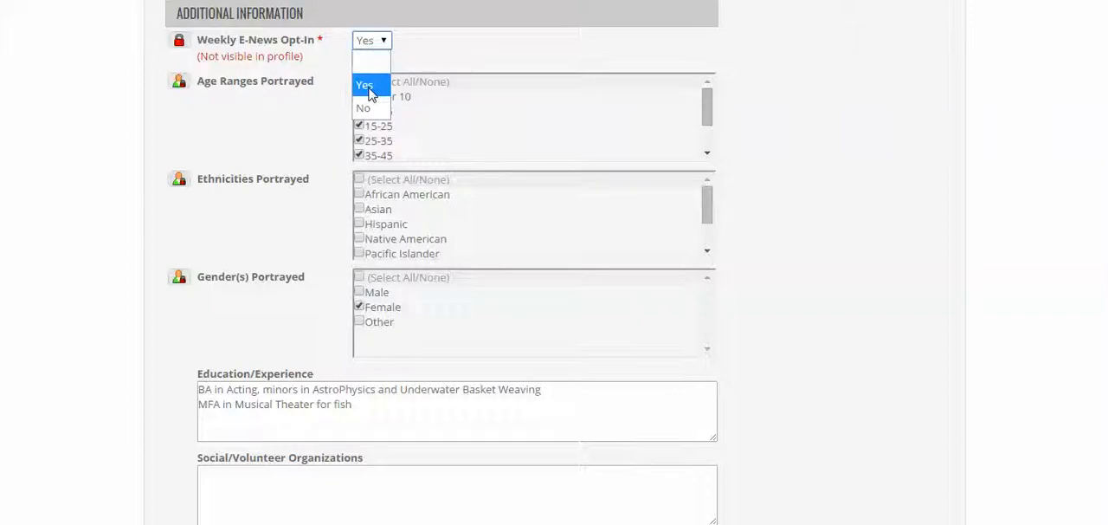
click(363, 108)
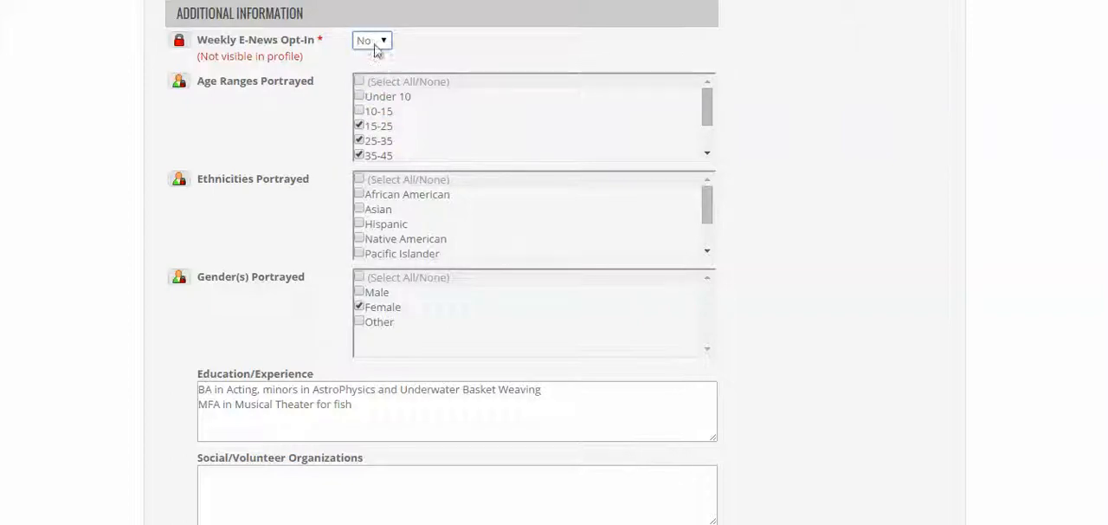
click(372, 40)
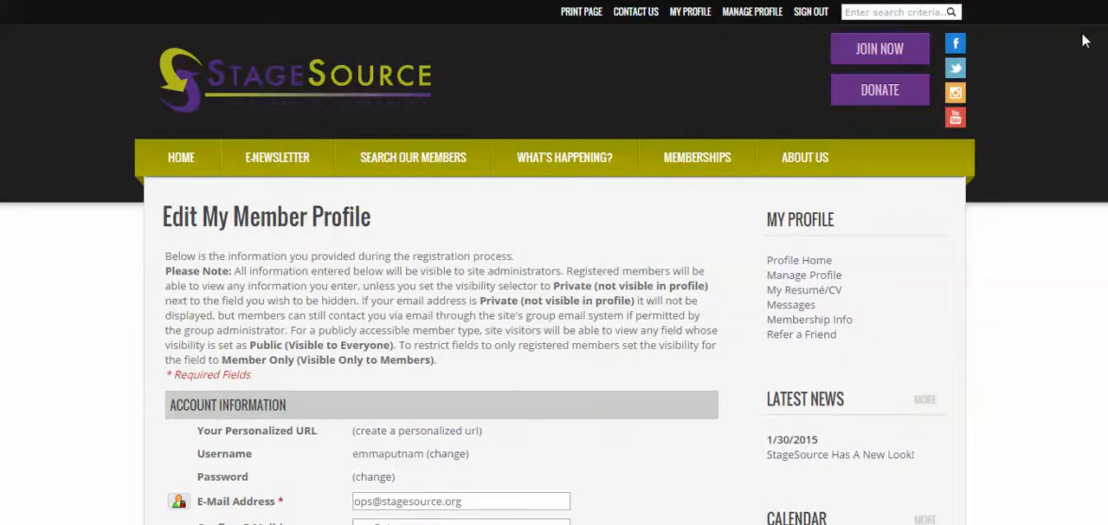
mouse_move(277, 157)
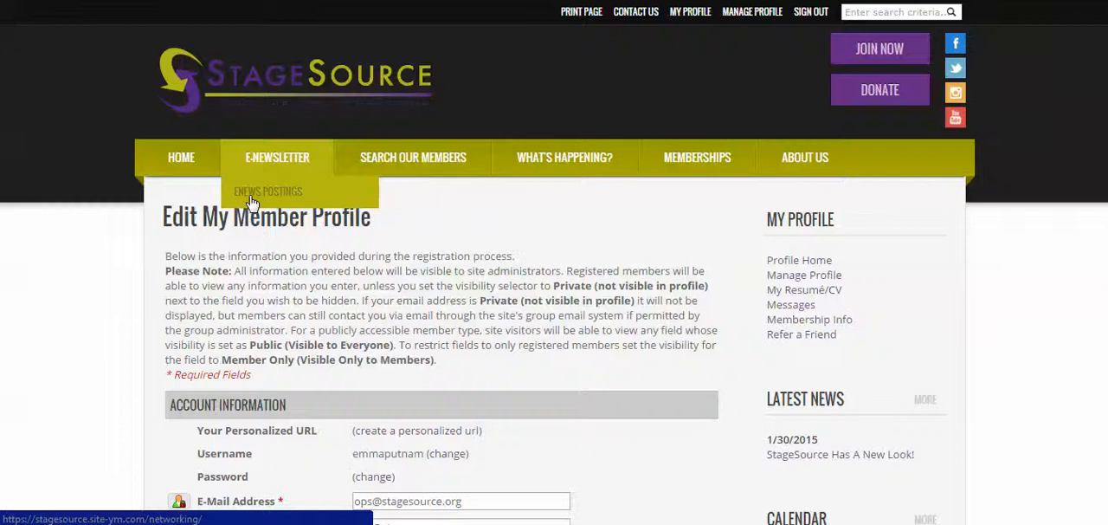
Step: Go to the ENews Postings page from the E-Newsletter menu
click(268, 191)
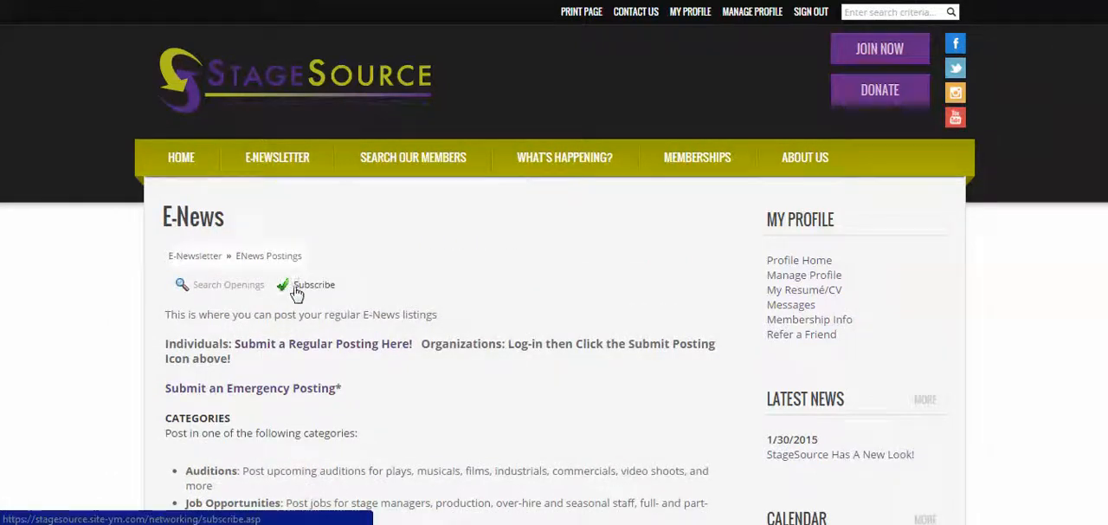
Step: On the Subscribe page, leave all eight E-News listing categories checked for alerts
click(313, 284)
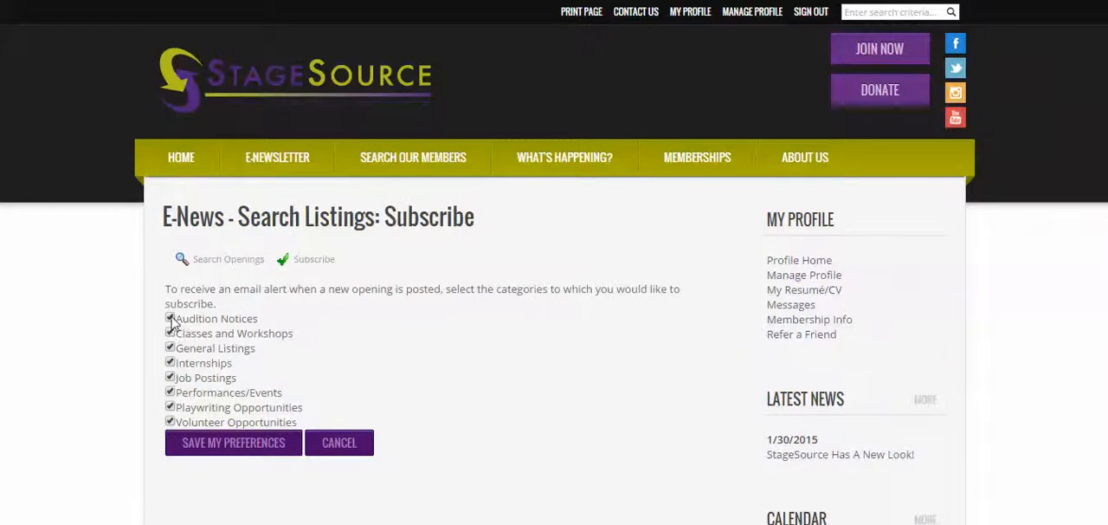
click(170, 318)
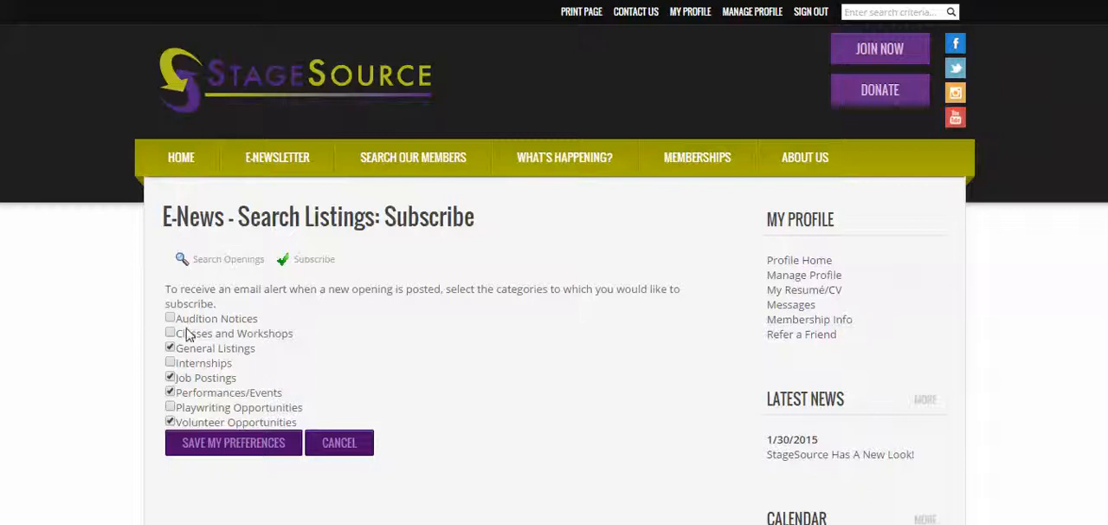
click(170, 317)
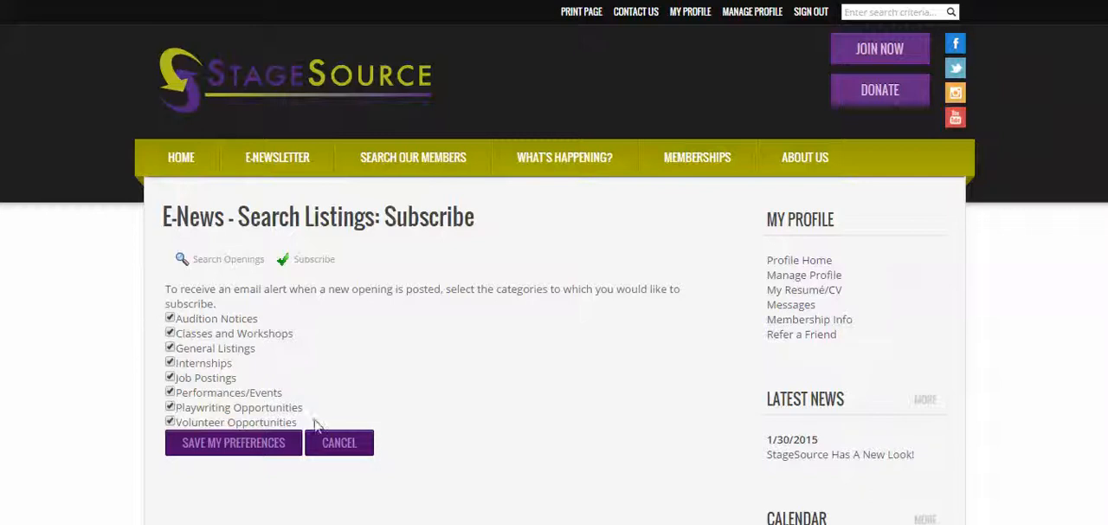
mouse_move(303, 407)
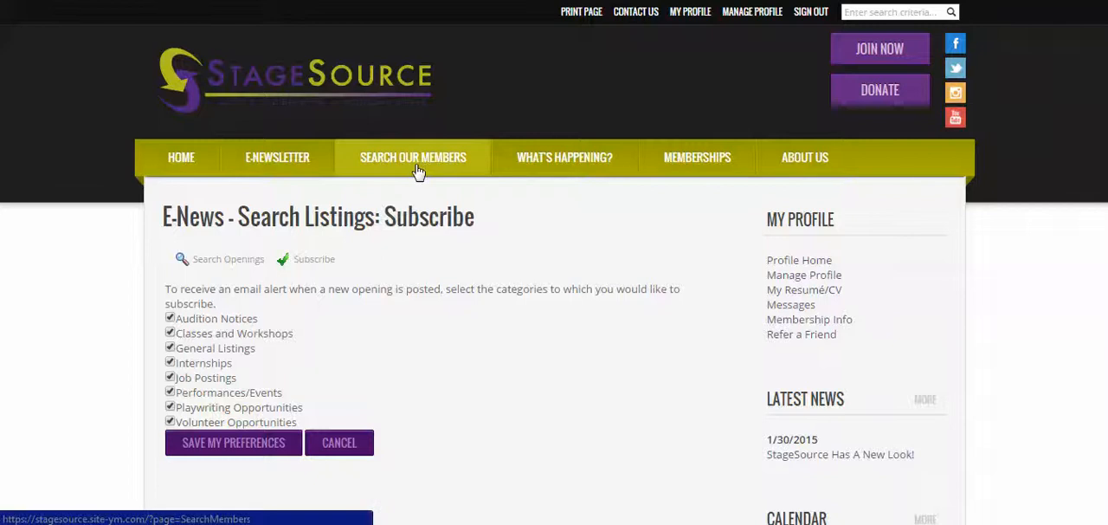
mouse_move(429, 180)
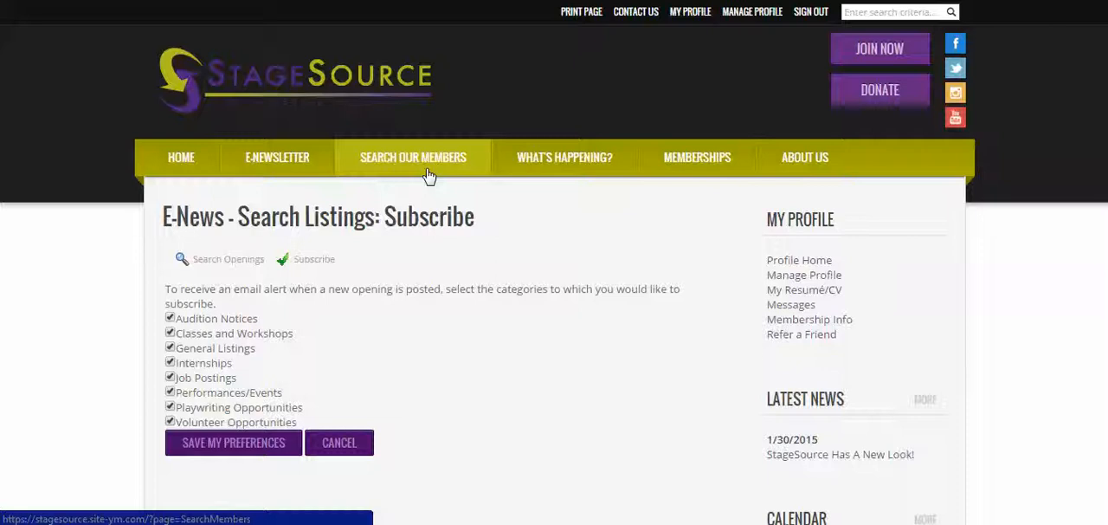
mouse_move(409, 189)
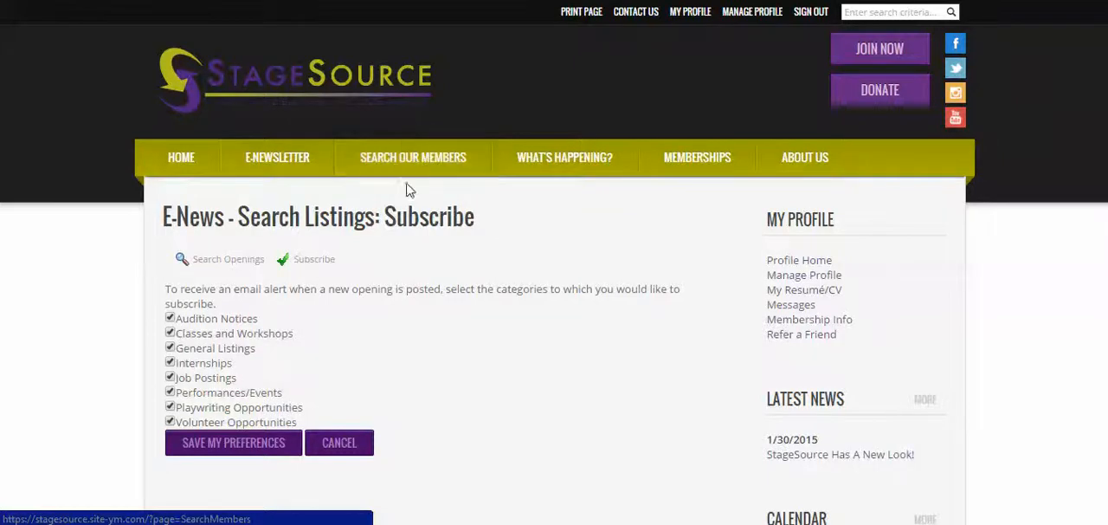